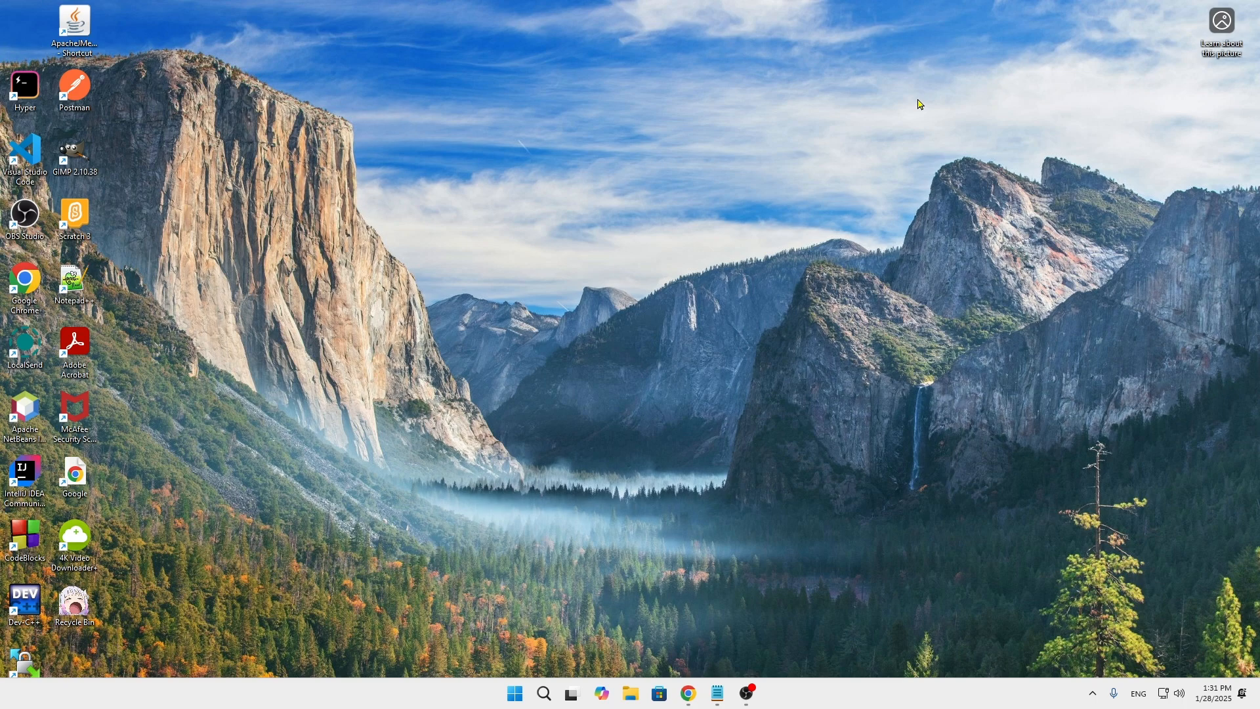
mouse_move(687, 693)
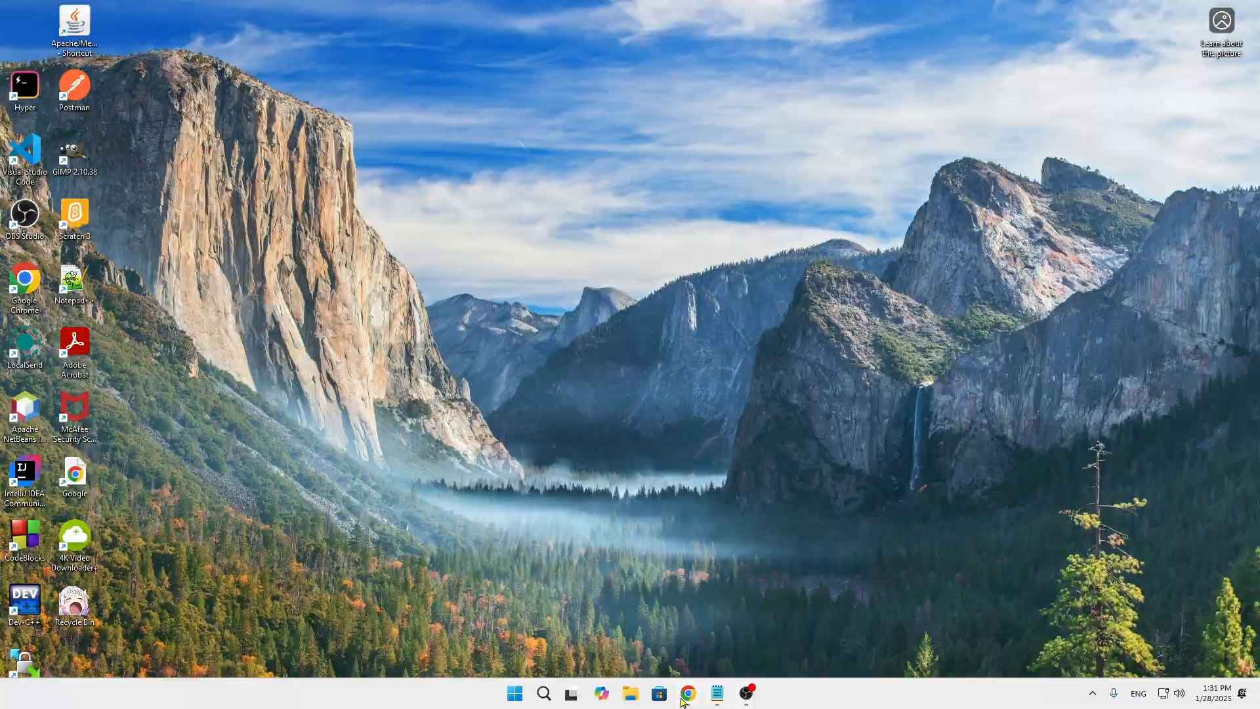
Launch Chrome and load the mechvibes.com home page with its Download Now button.
click(686, 694)
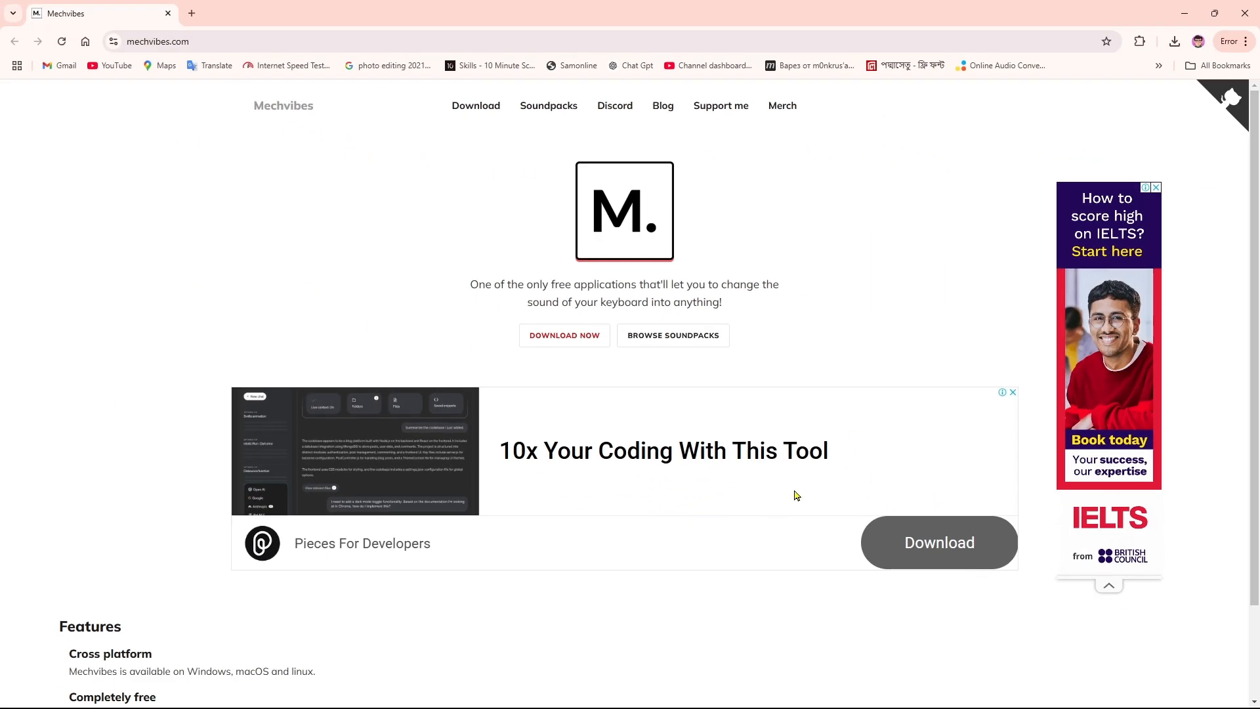
mouse_move(865, 472)
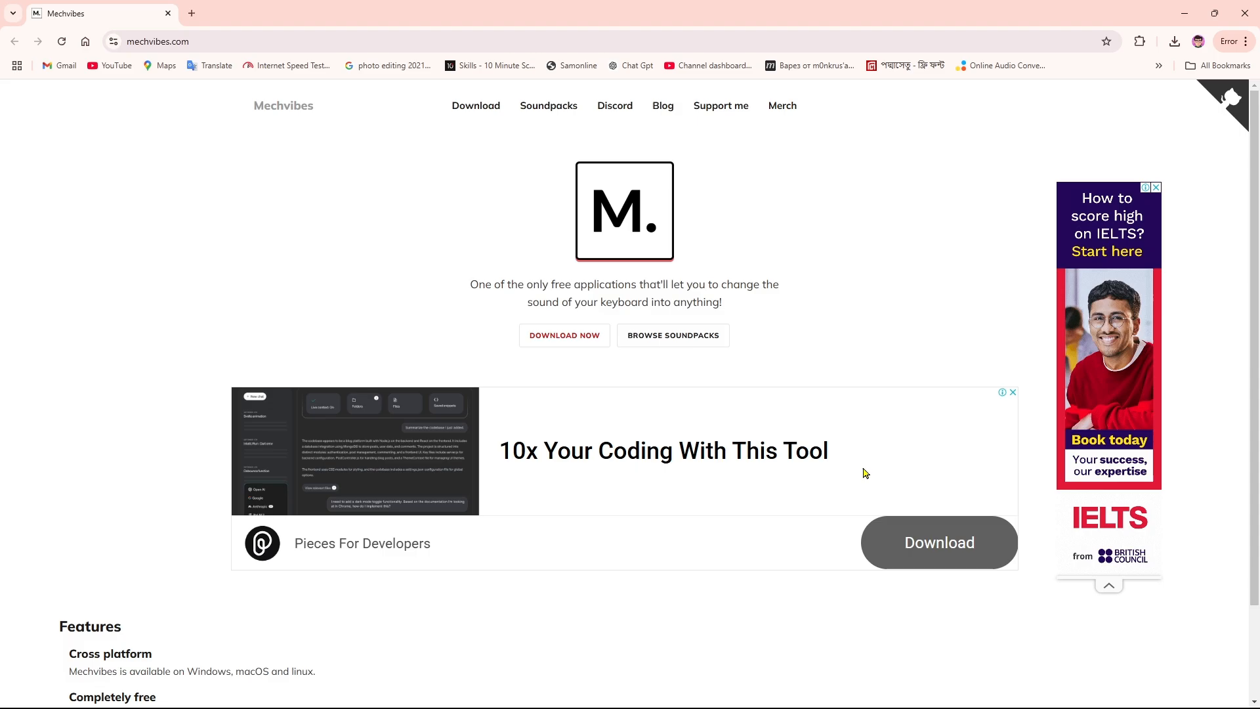
mouse_move(653, 244)
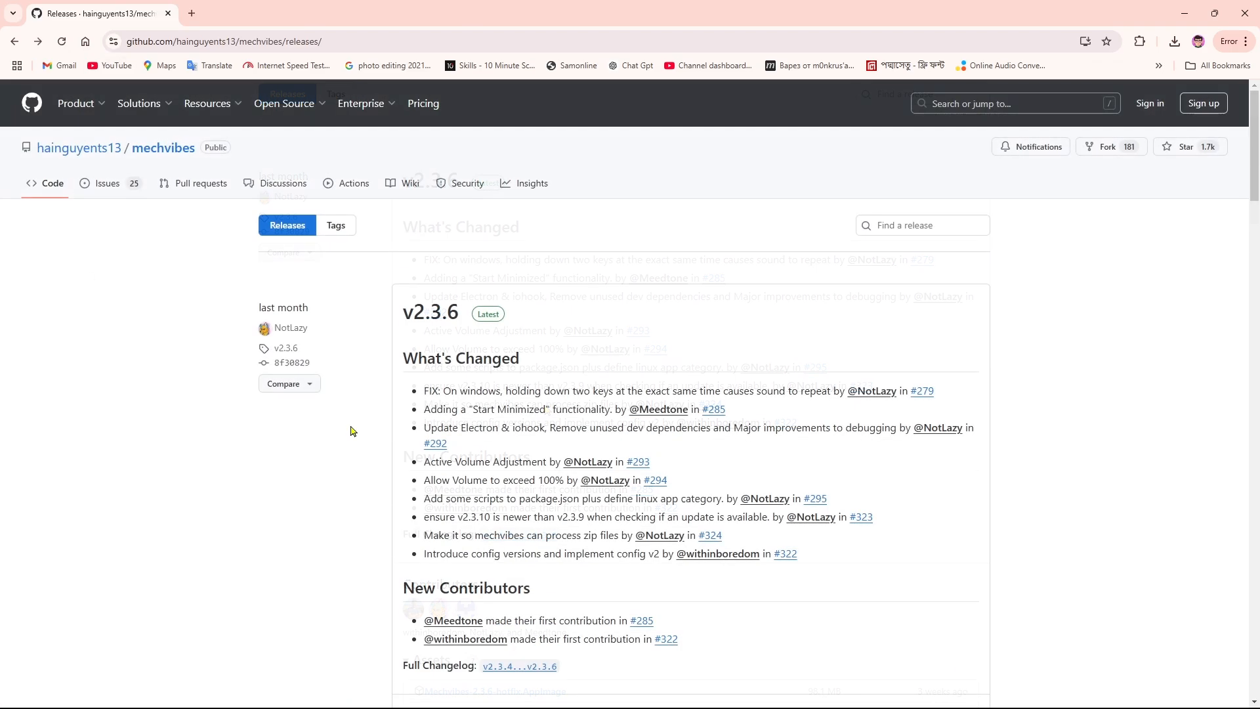
Start downloading the Mechvibes v2.3.0 release from the GitHub releases list.
scroll(down, 3)
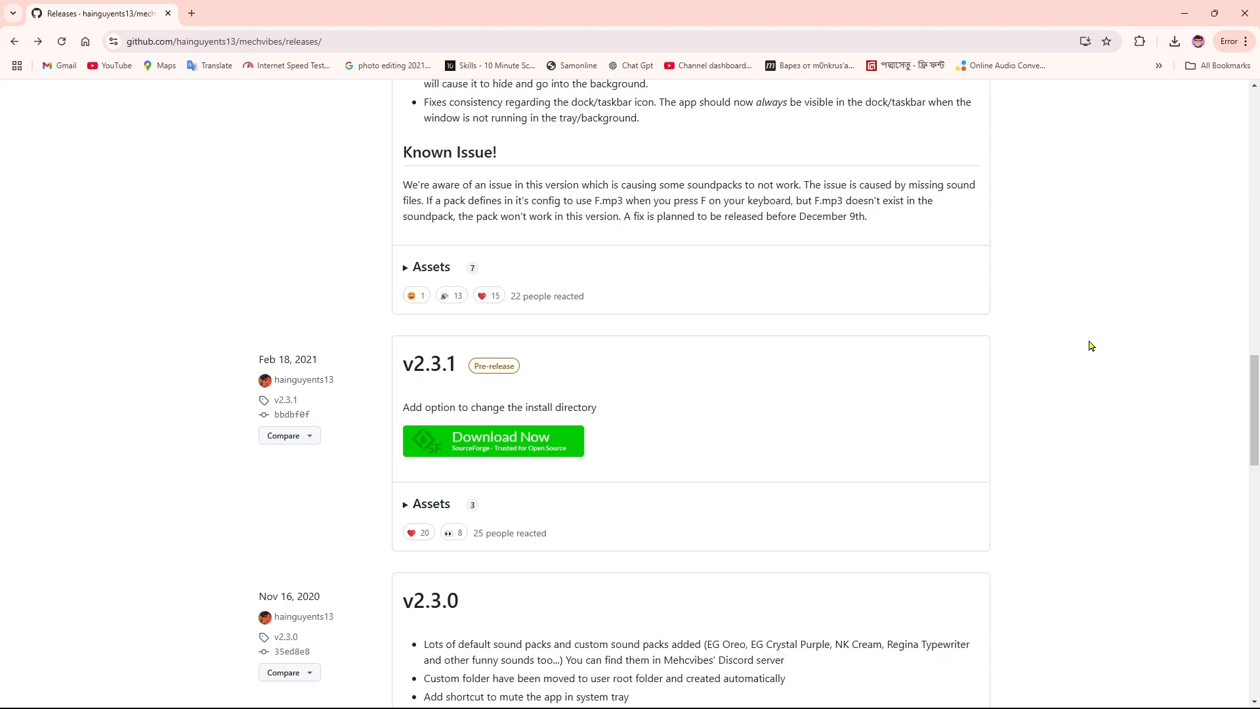
mouse_move(428, 364)
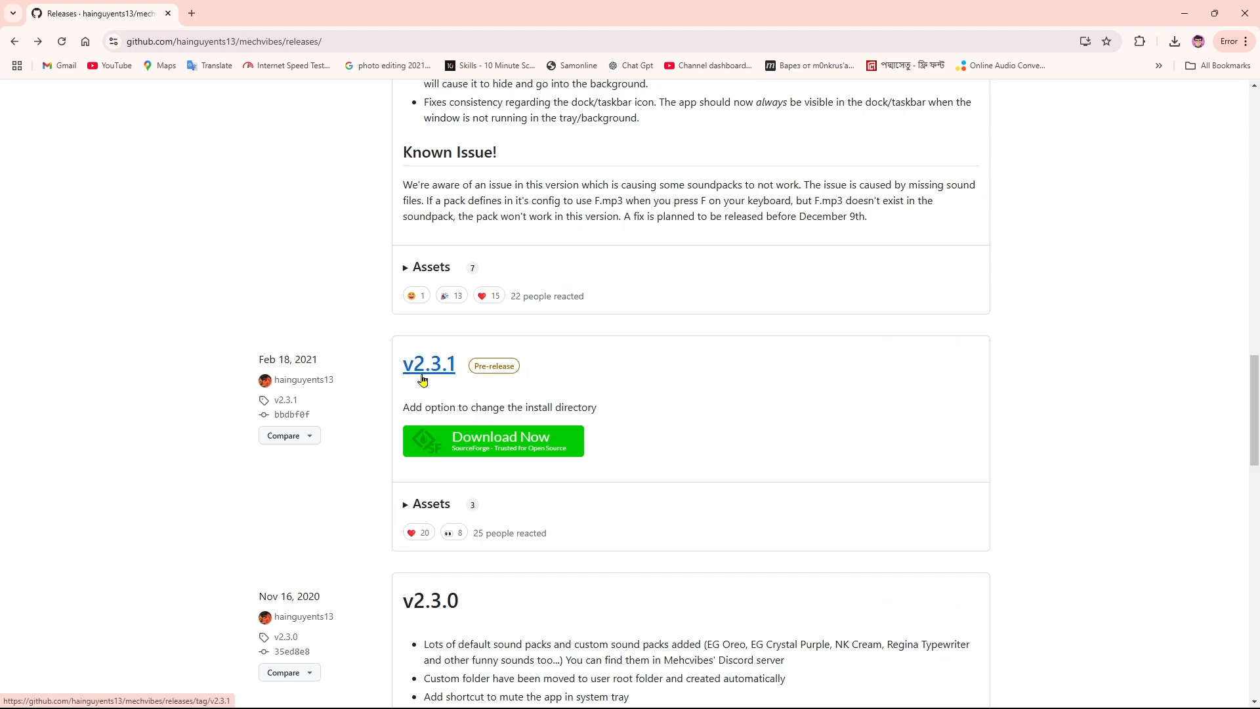
mouse_move(381, 371)
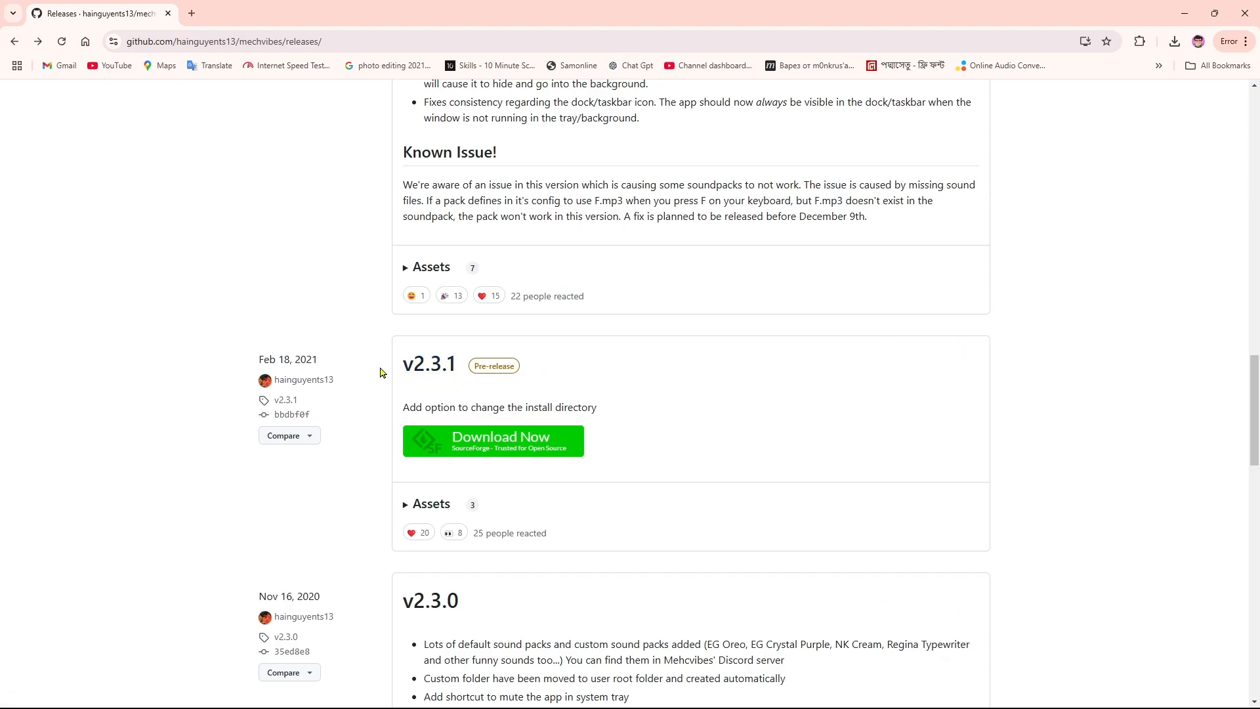
scroll(down, 3)
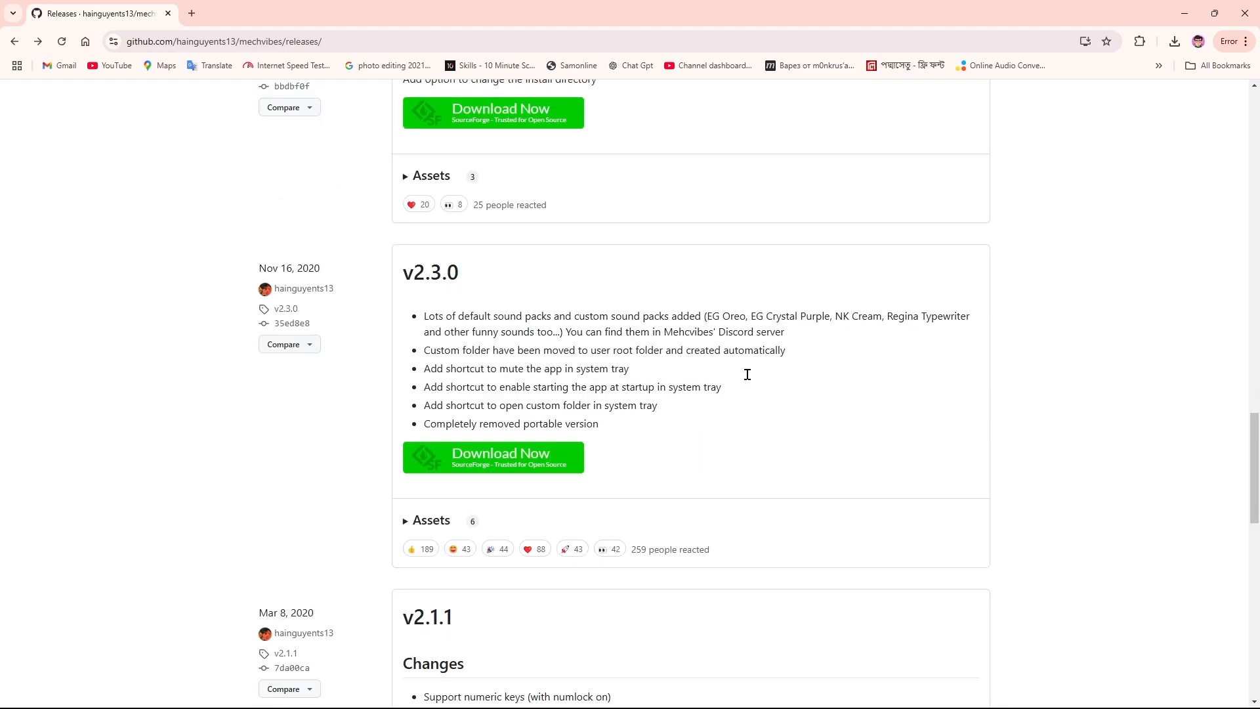
click(493, 457)
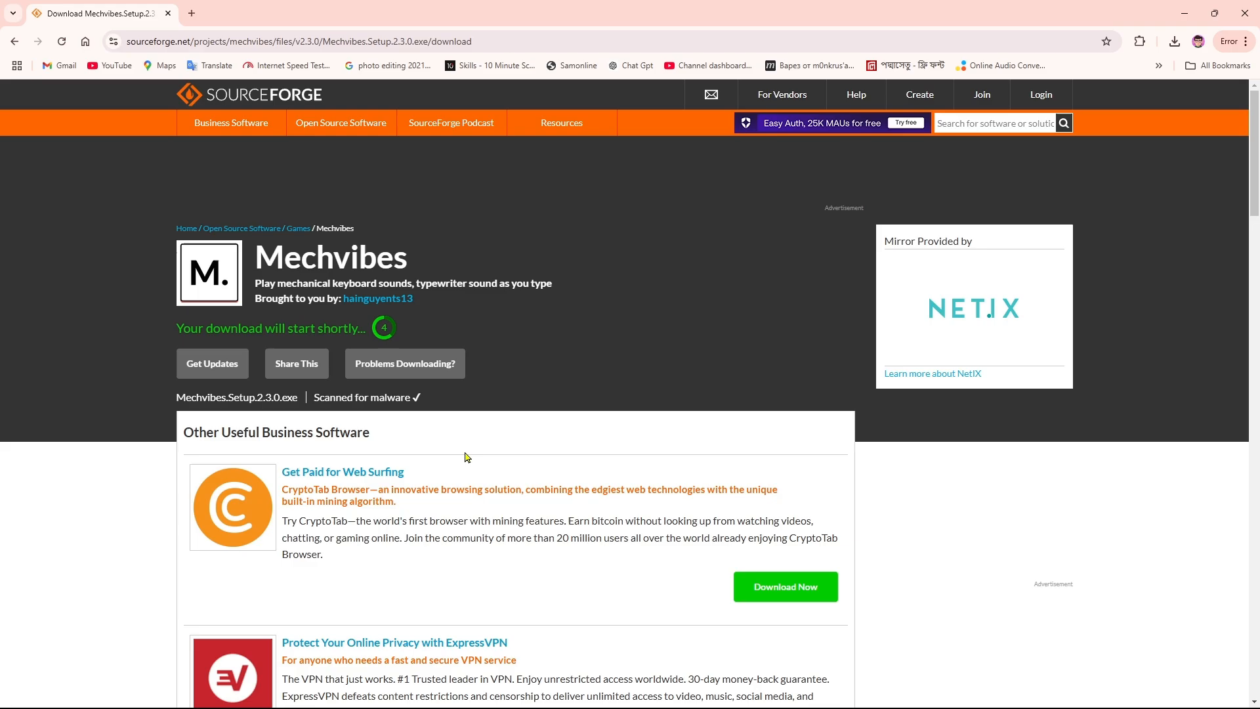
mouse_move(416, 342)
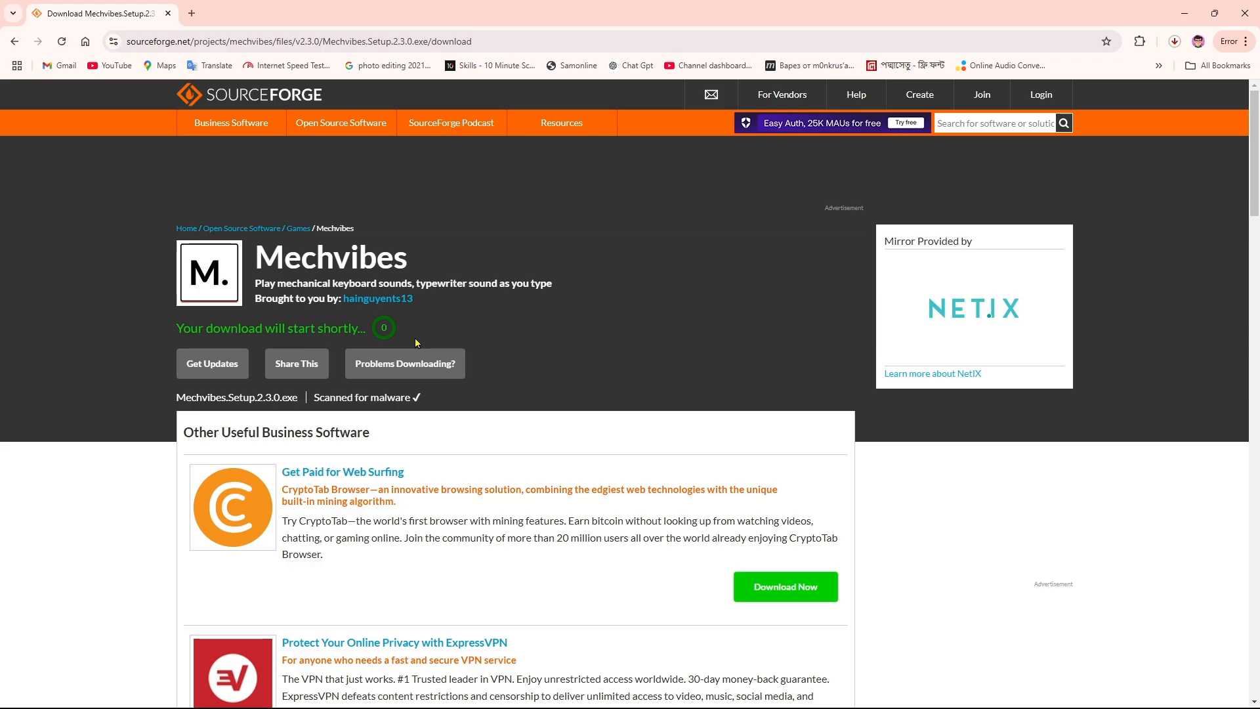
Run the downloaded Mechvibes.Setup.2.3.0.exe installer from Chrome's downloads.
click(1174, 41)
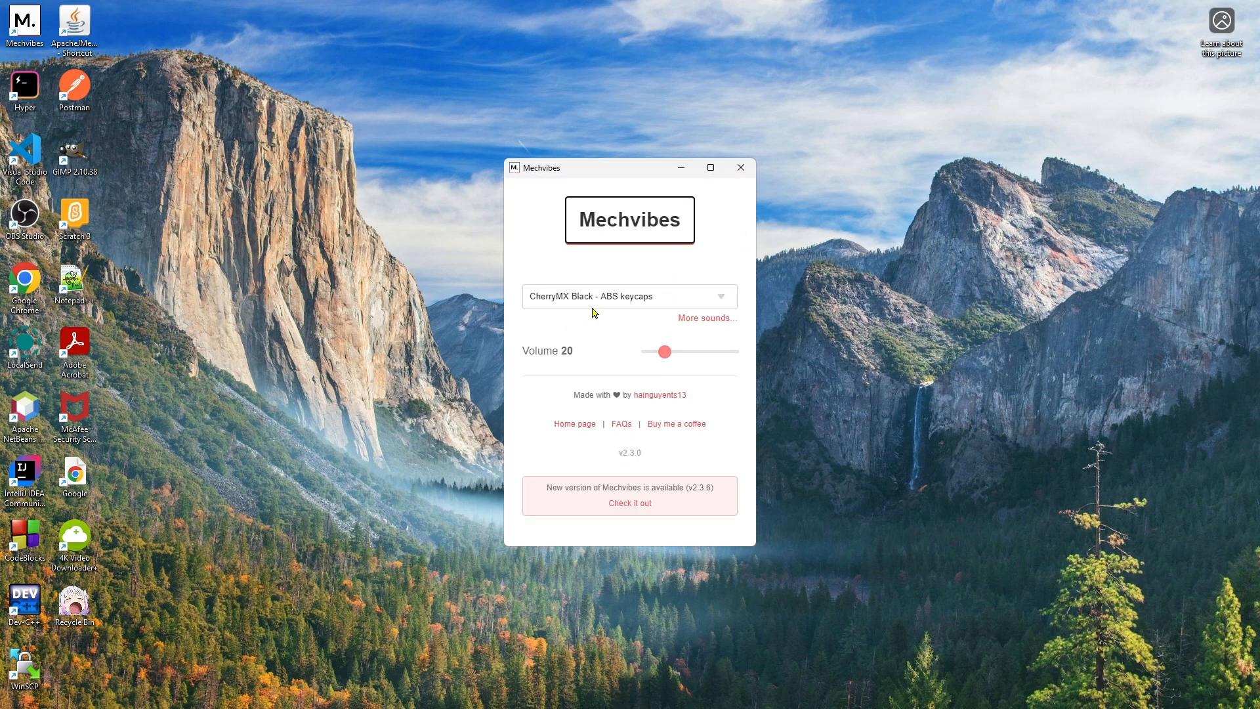
mouse_move(647, 349)
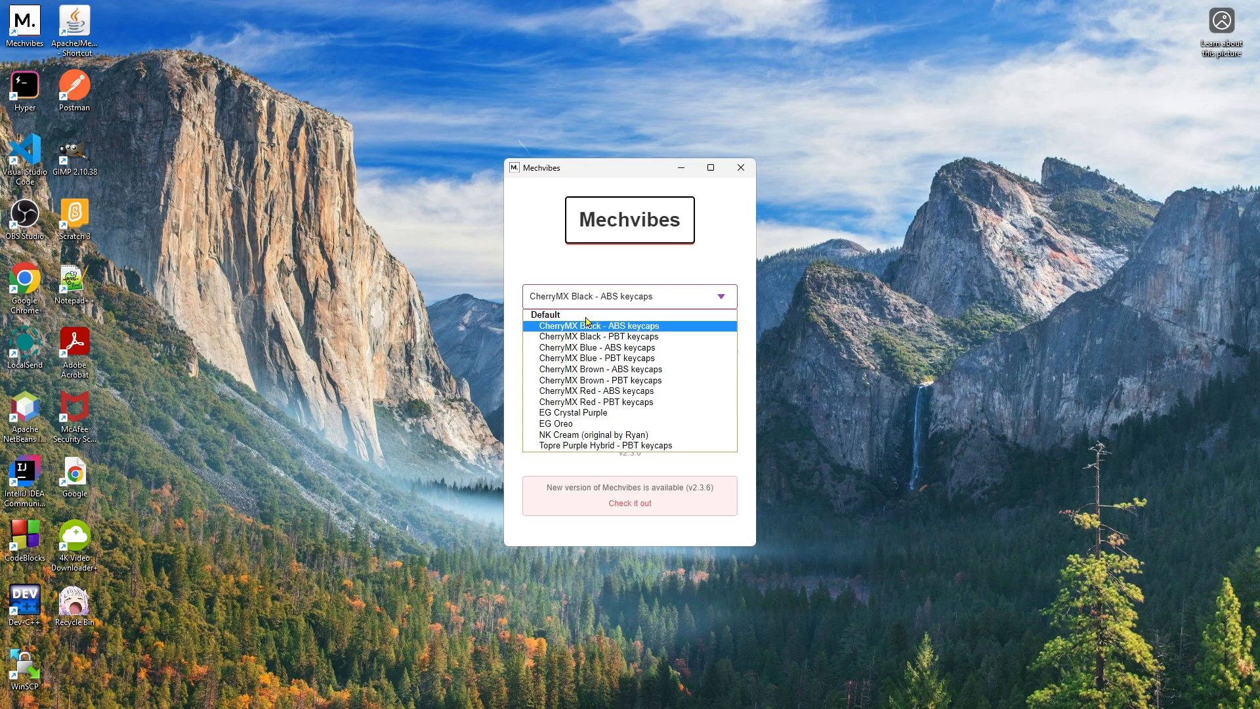
mouse_move(595, 336)
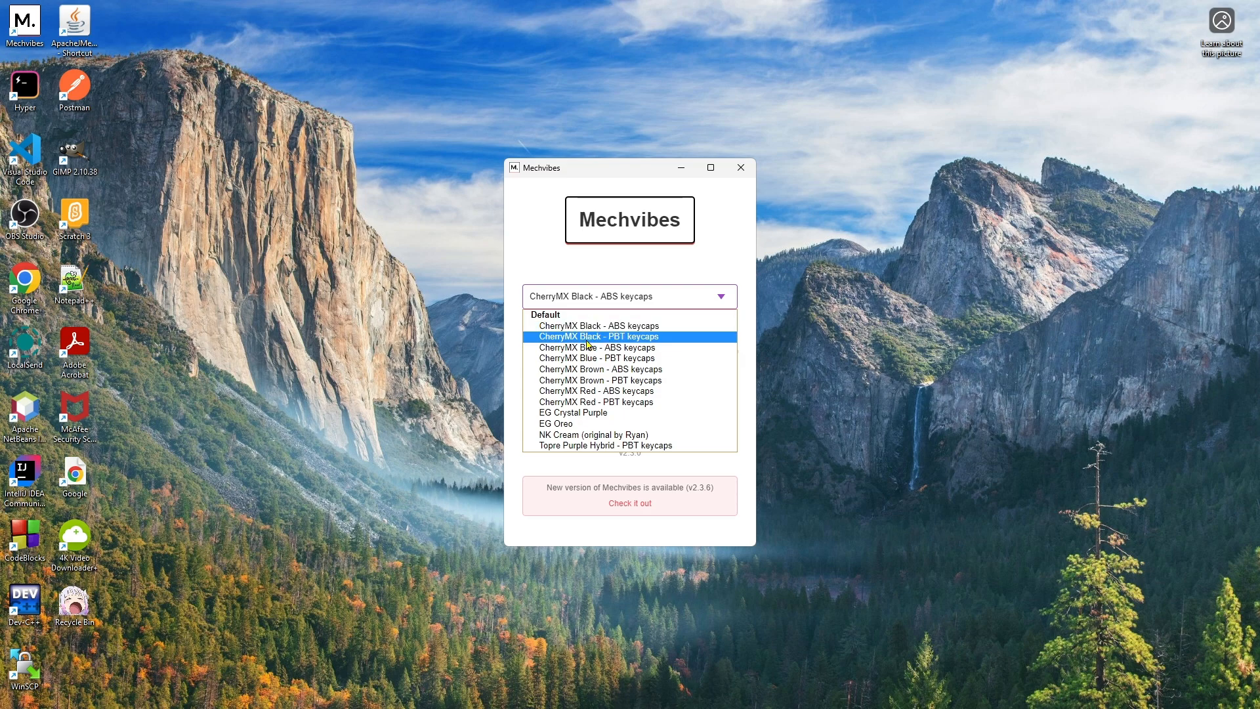
mouse_move(595, 381)
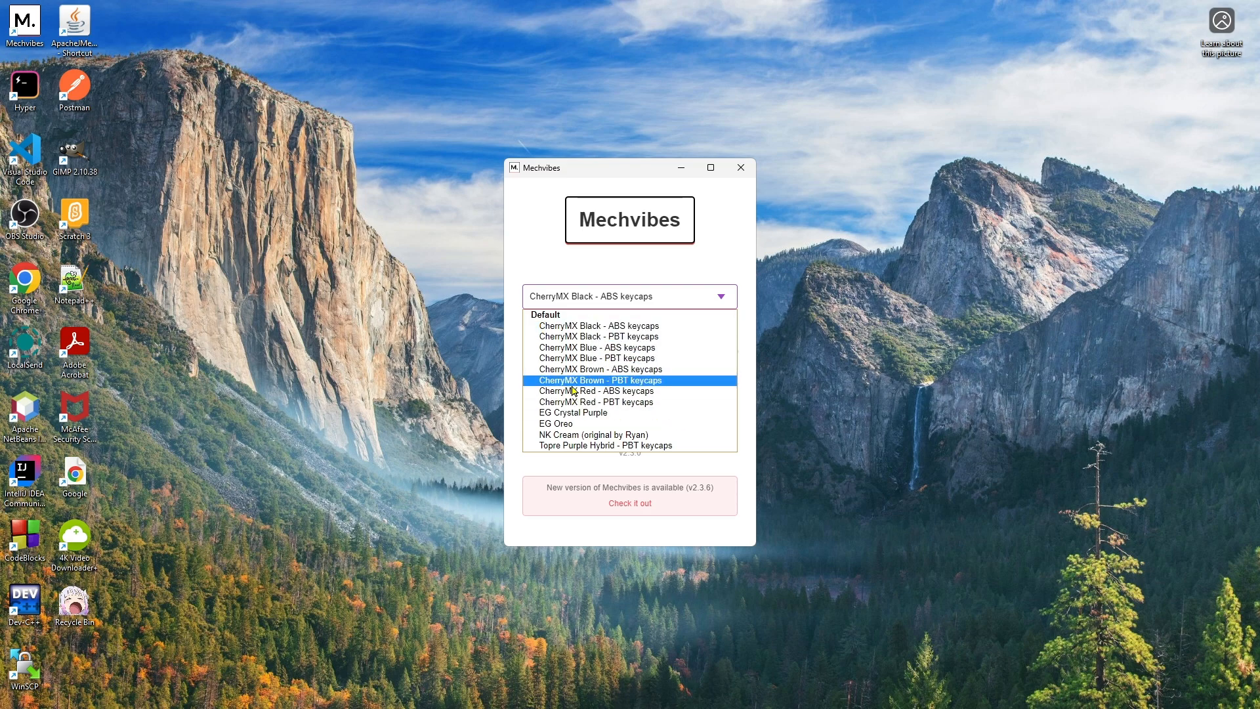
Select the CherryMX Brown - PBT keycaps sound pack and return to Chrome.
click(596, 381)
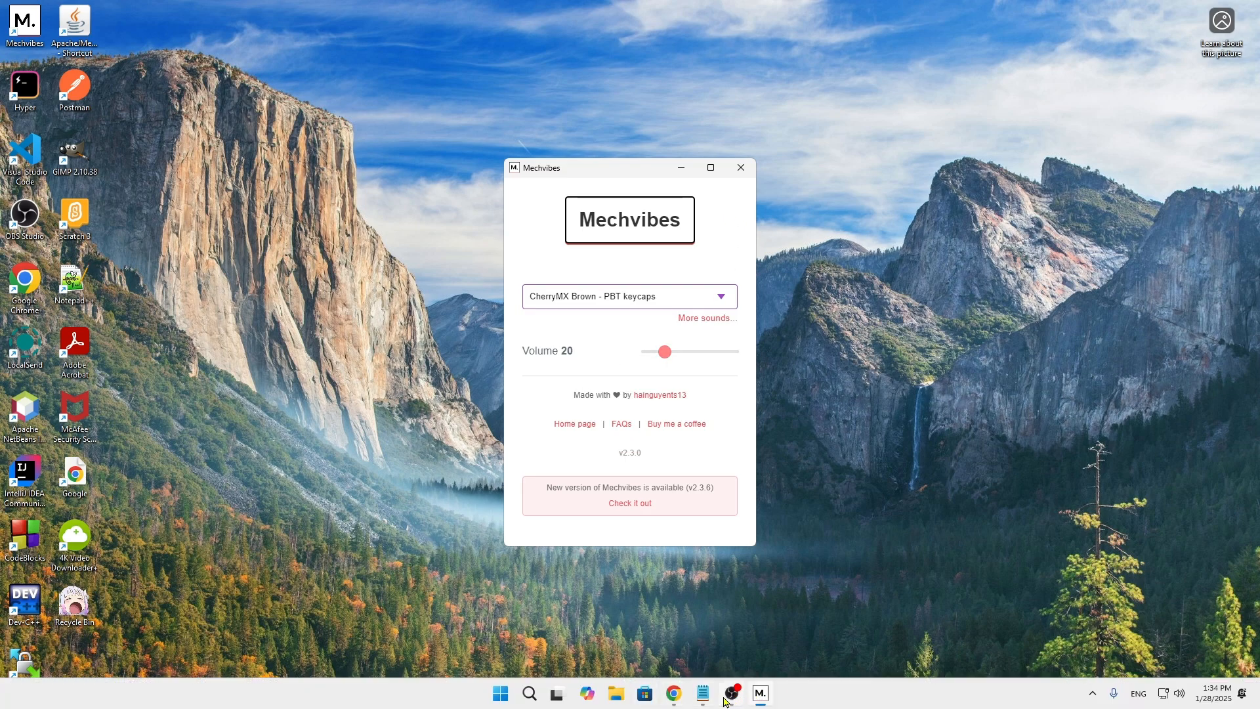
click(672, 693)
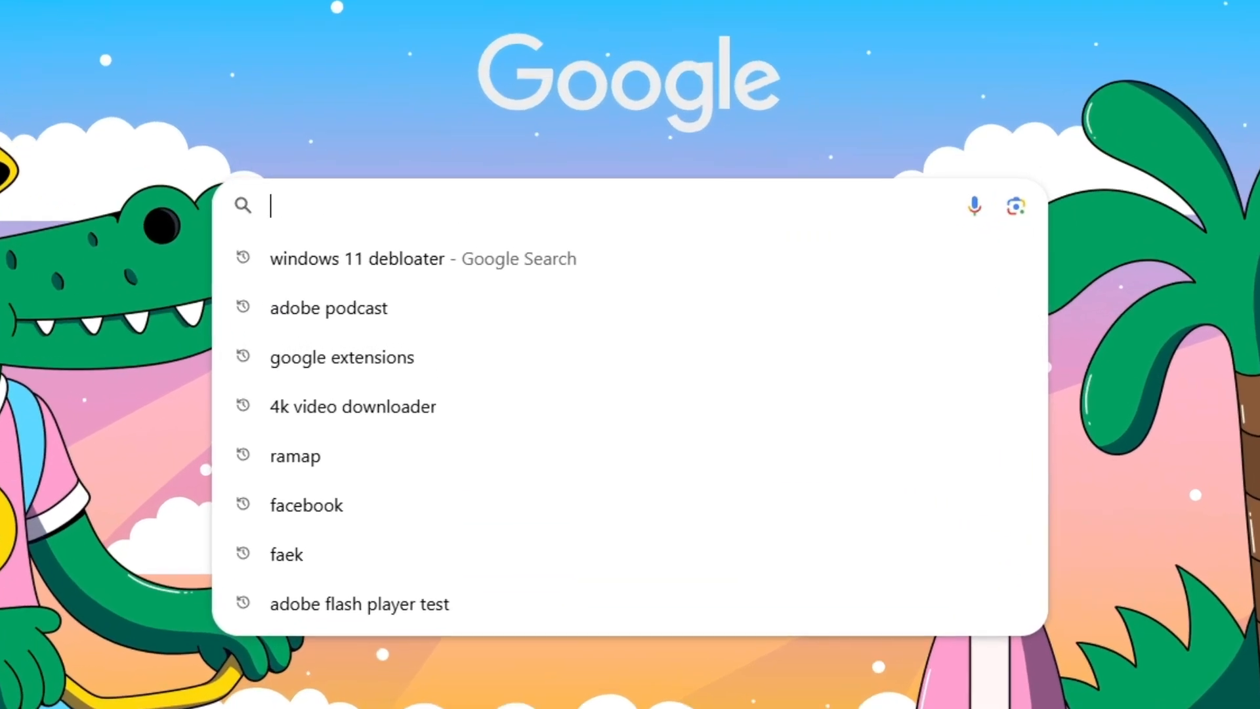
Enter 'Please subscribe' in the Google search box to hear the key sounds.
text(Please)
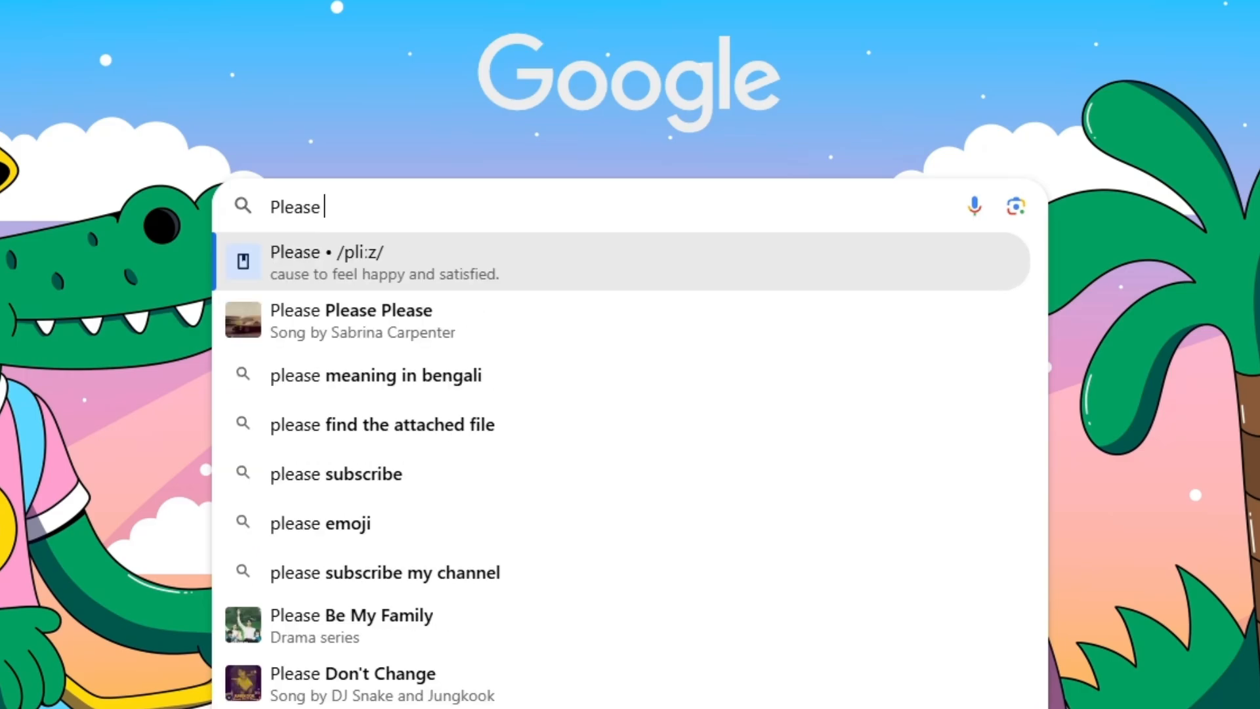
text(subscribe)
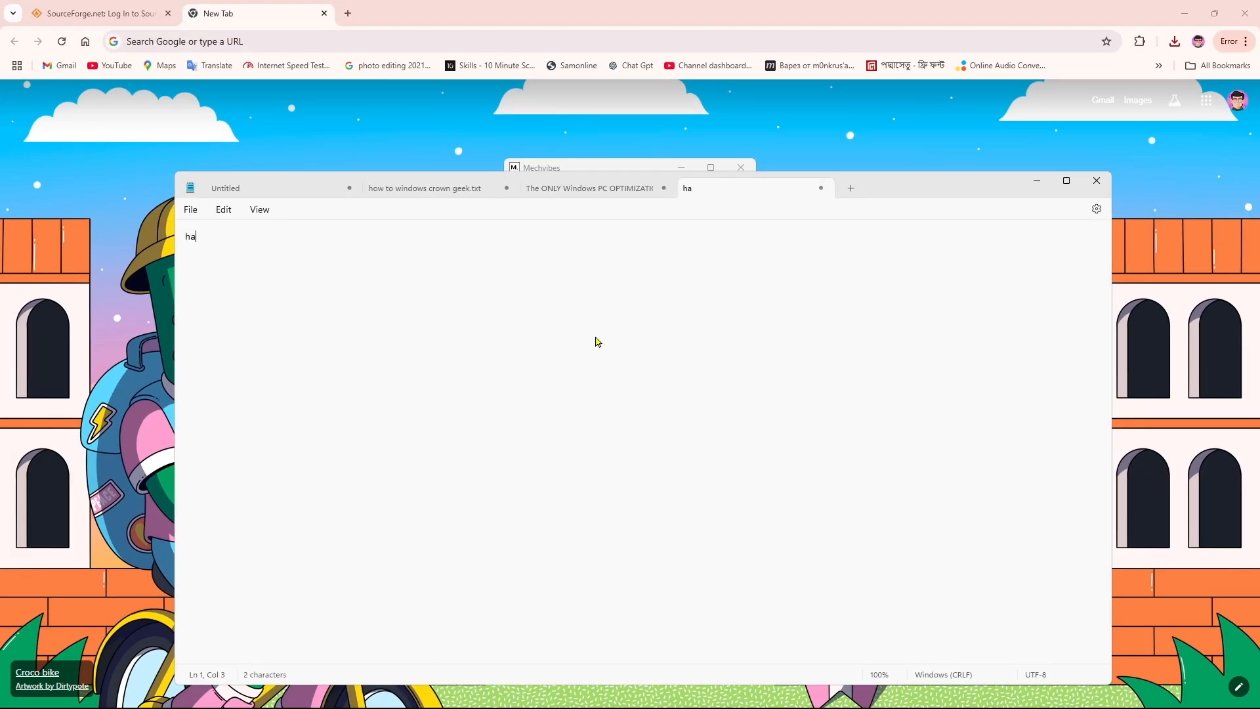
Write 'have a good time' in Notepad to test the typing sounds.
text(ve a)
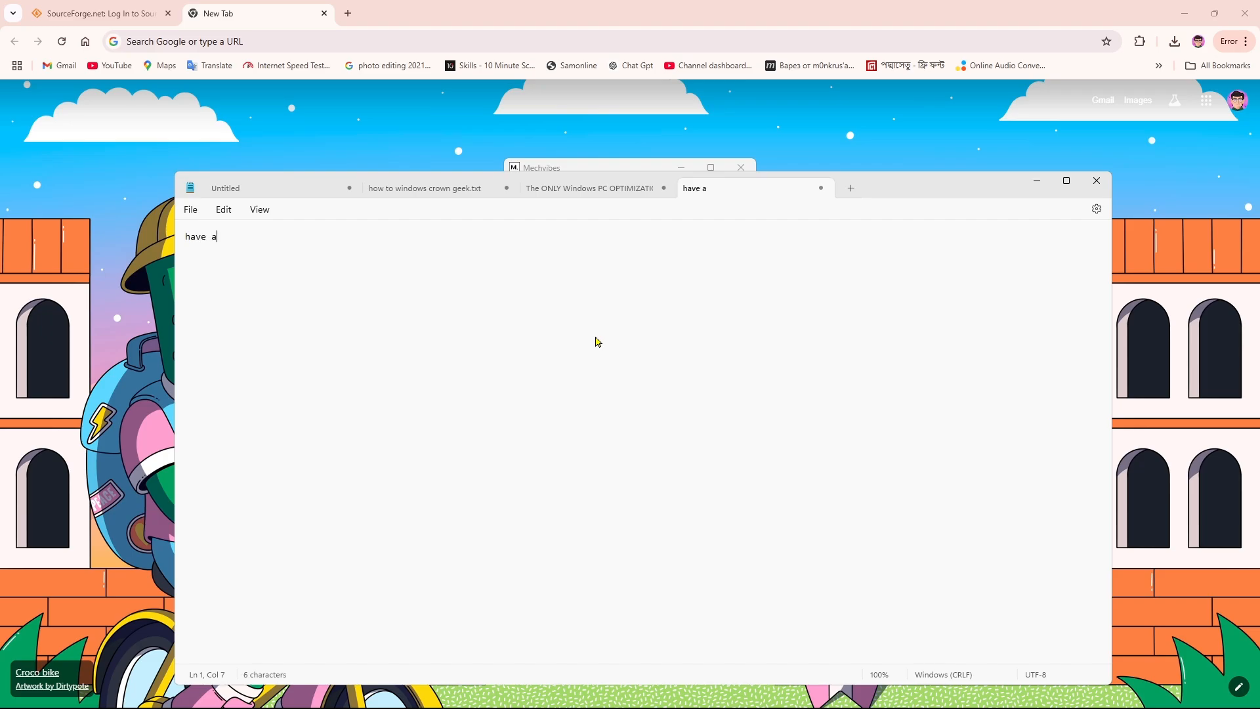
text(good time)
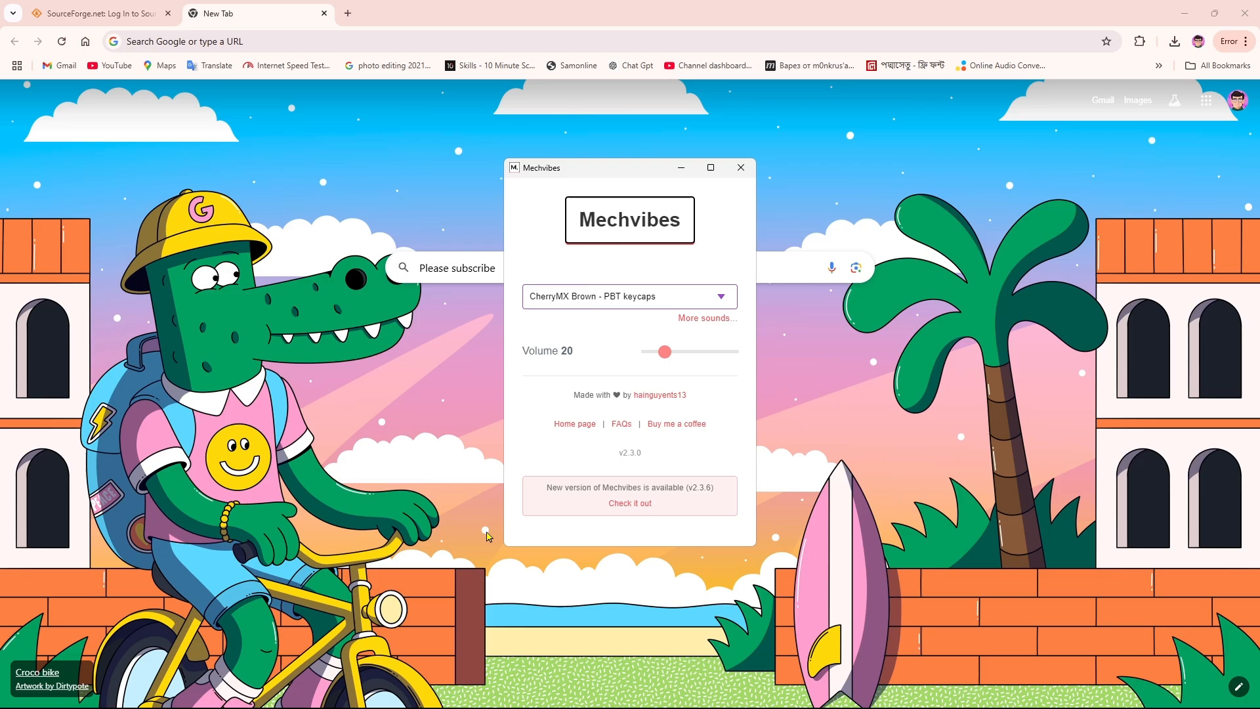
Choose the CherryMX Blue - ABS keycaps sound pack and set the volume to 45.
click(629, 295)
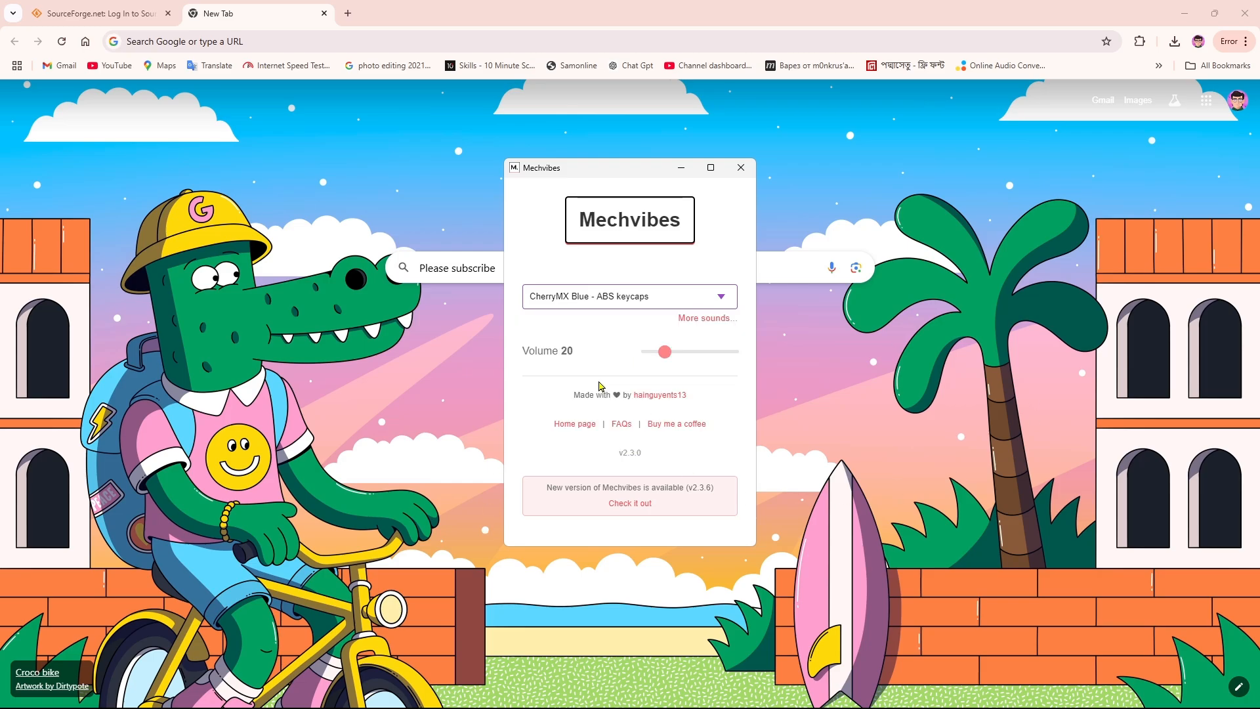
drag(664, 352, 685, 352)
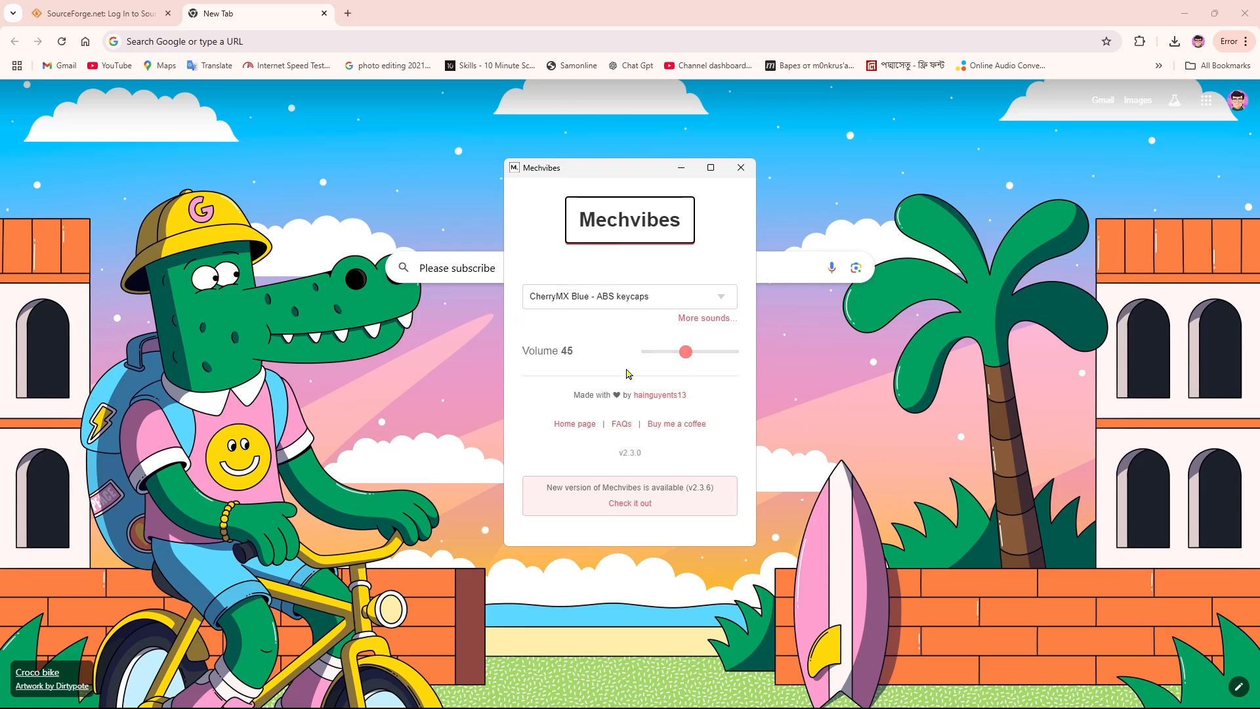